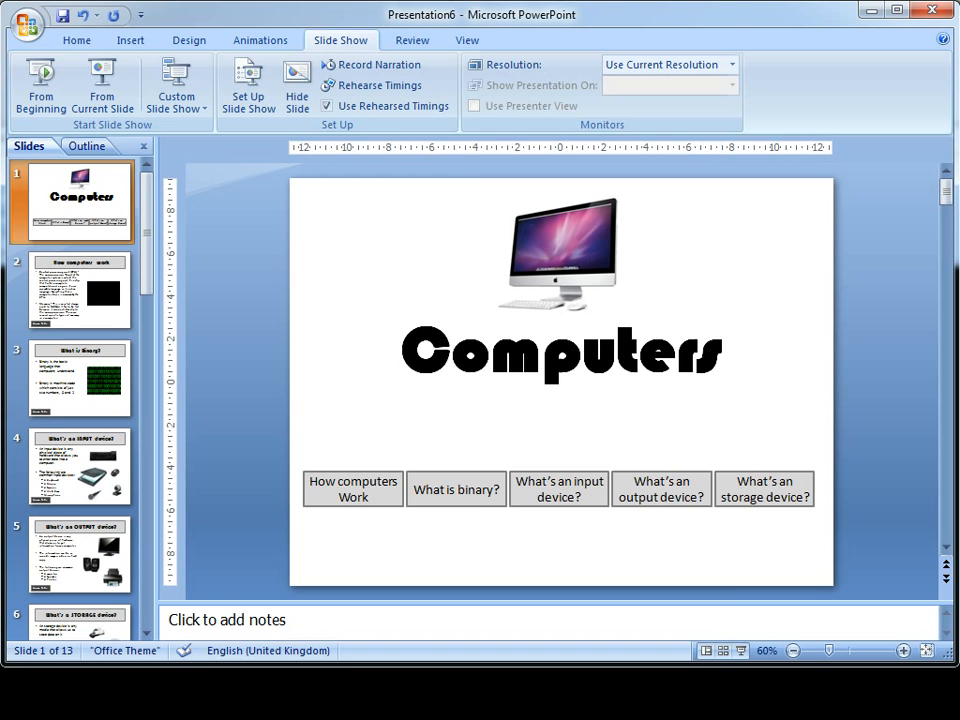
mouse_move(760, 537)
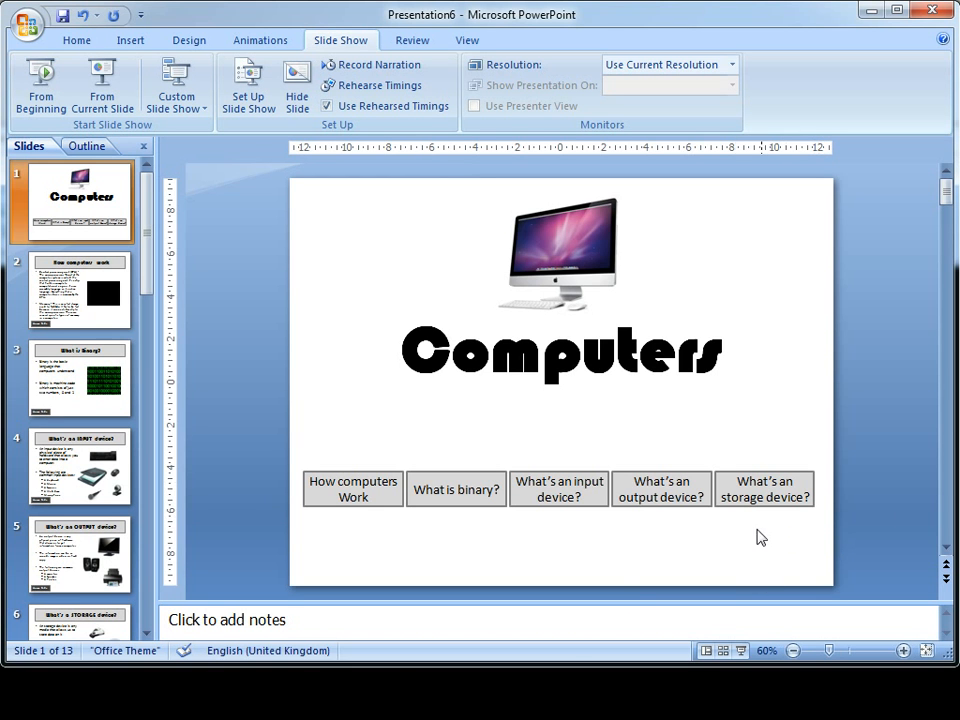
mouse_move(795, 563)
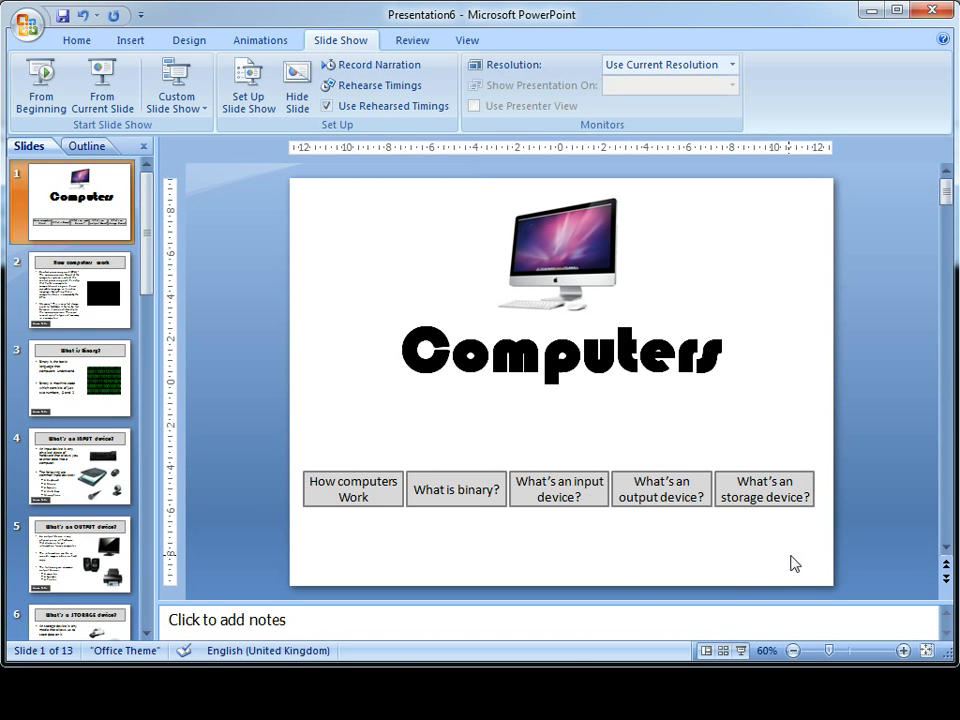
mouse_move(210, 408)
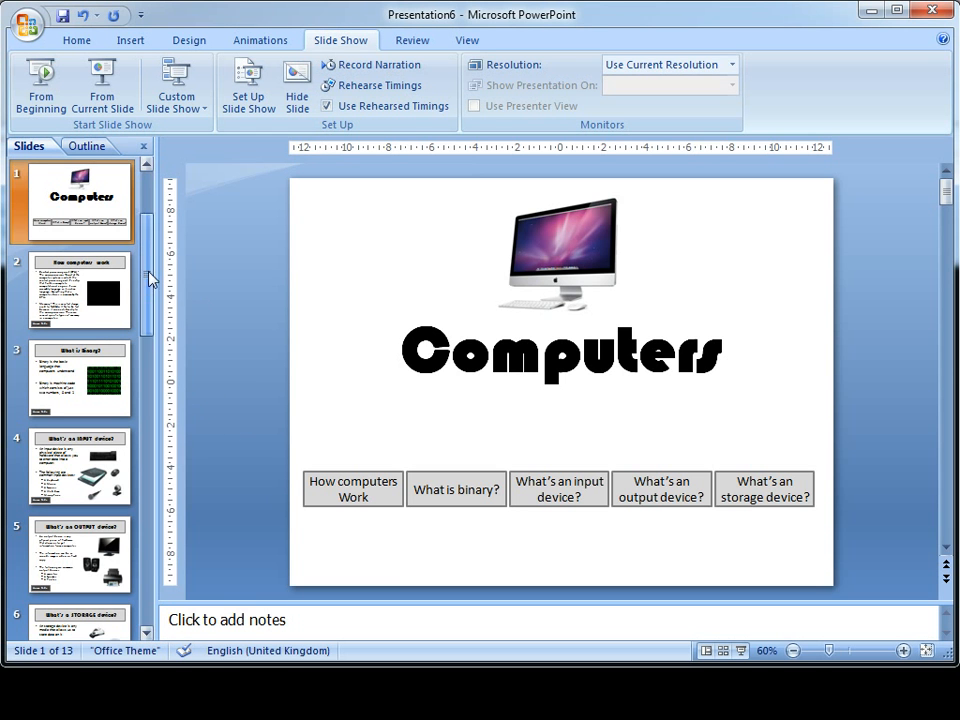
Look at the Quiz Question 1 slide, then return to the Computers home slide
scroll(down, 3)
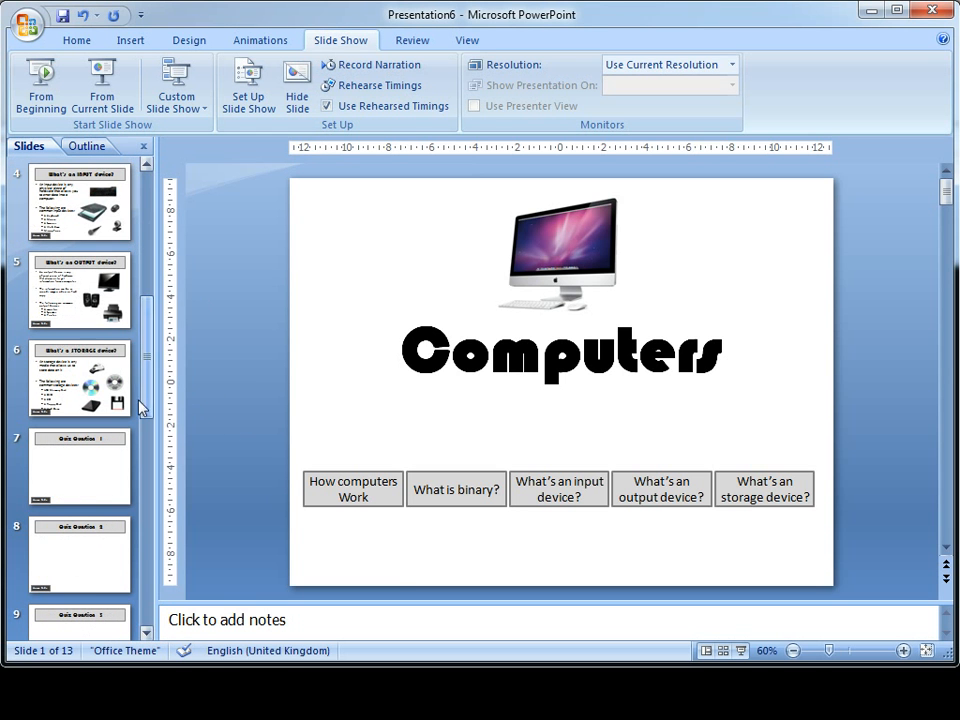
click(79, 467)
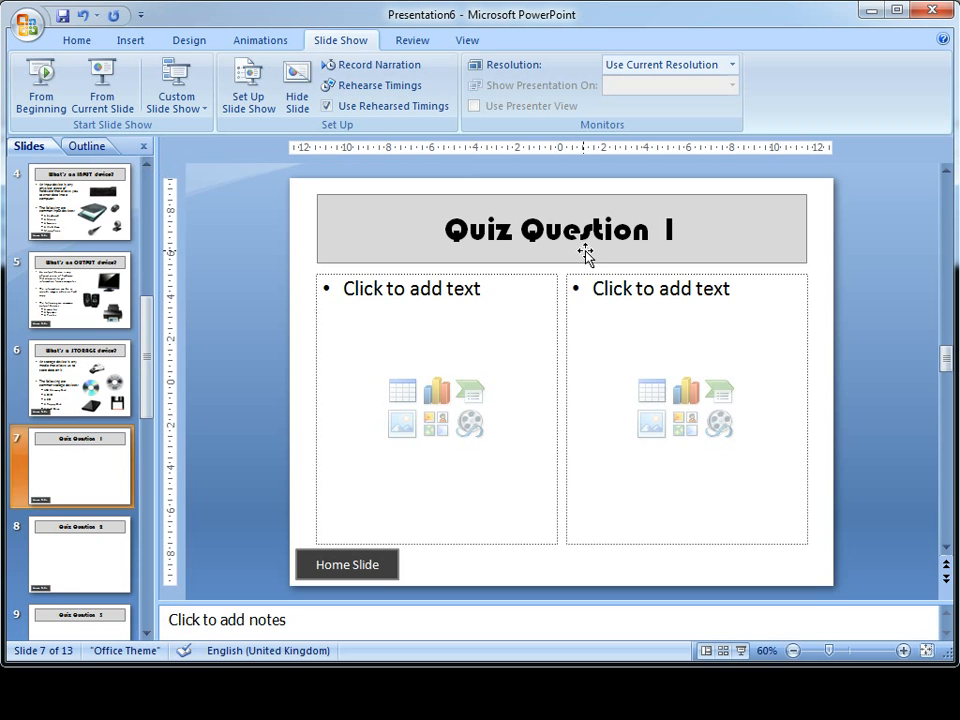
scroll(up, 3)
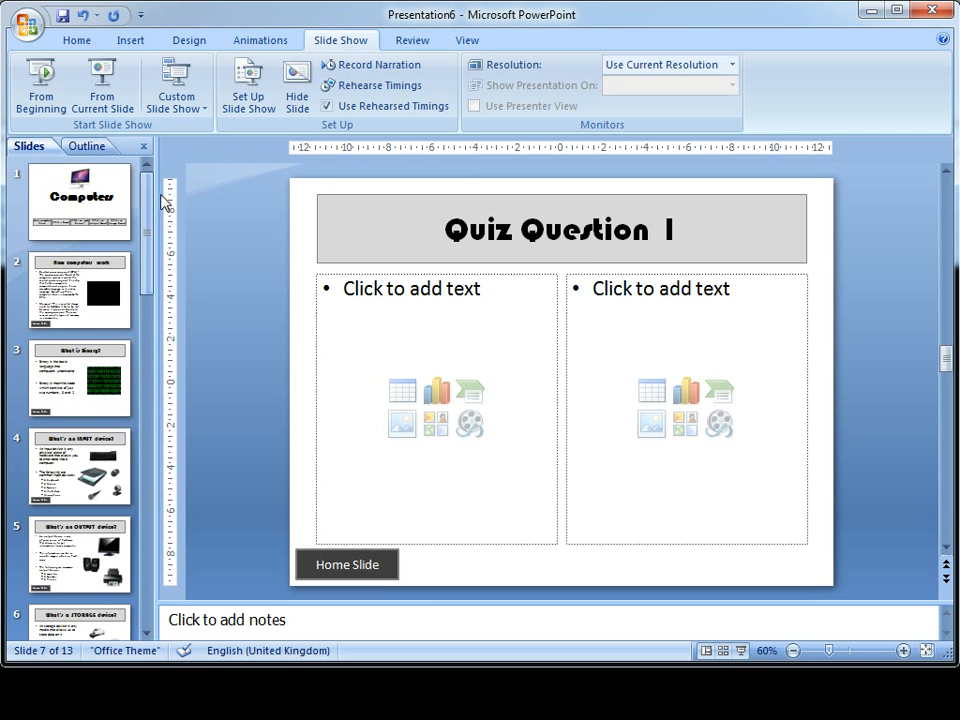
click(80, 200)
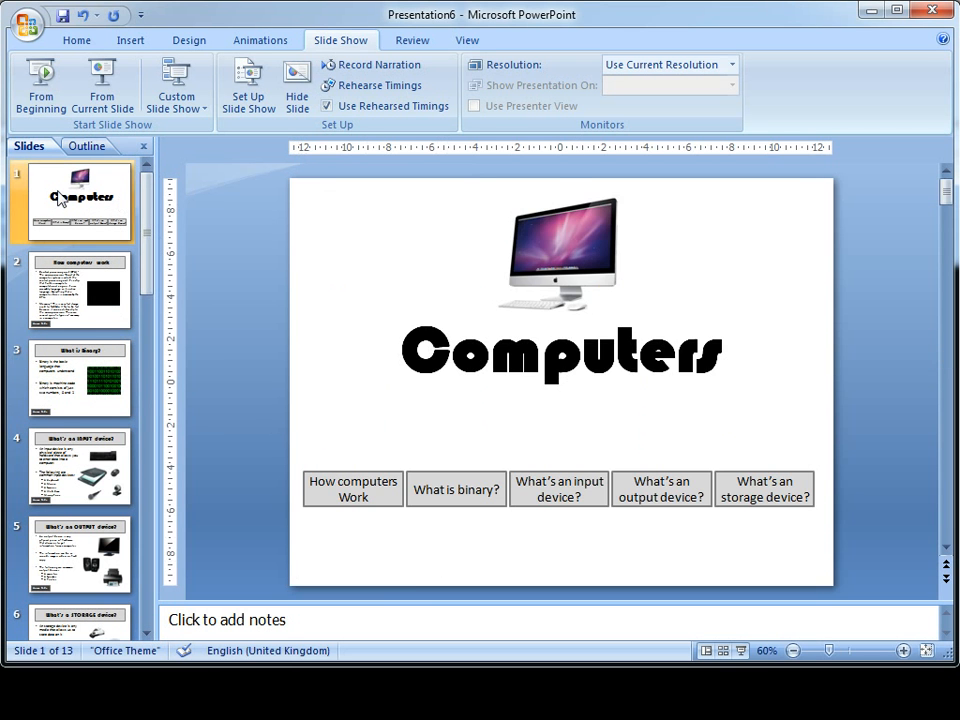
Draw a right arrow below the topic buttons, label it 'Take the QUIZ', and widen it
click(130, 40)
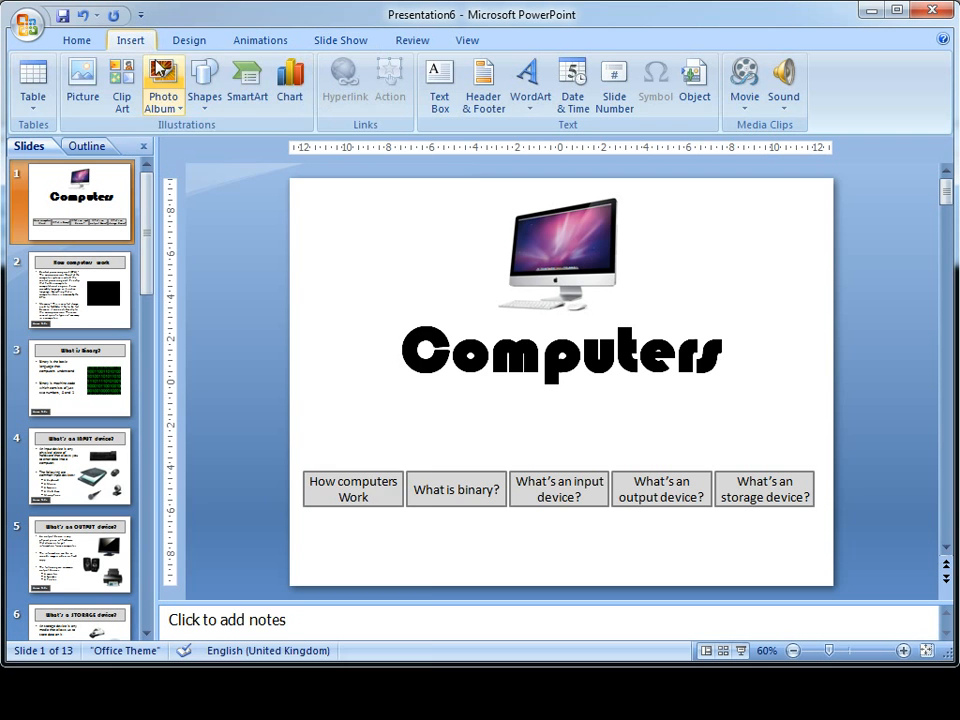
click(204, 82)
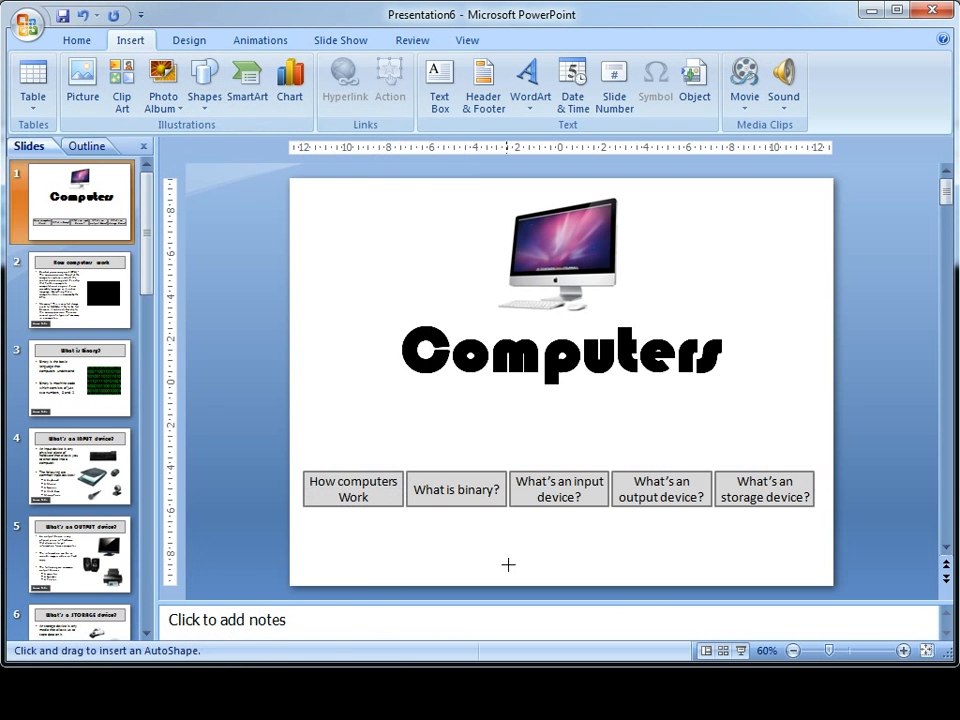
drag(510, 548, 585, 580)
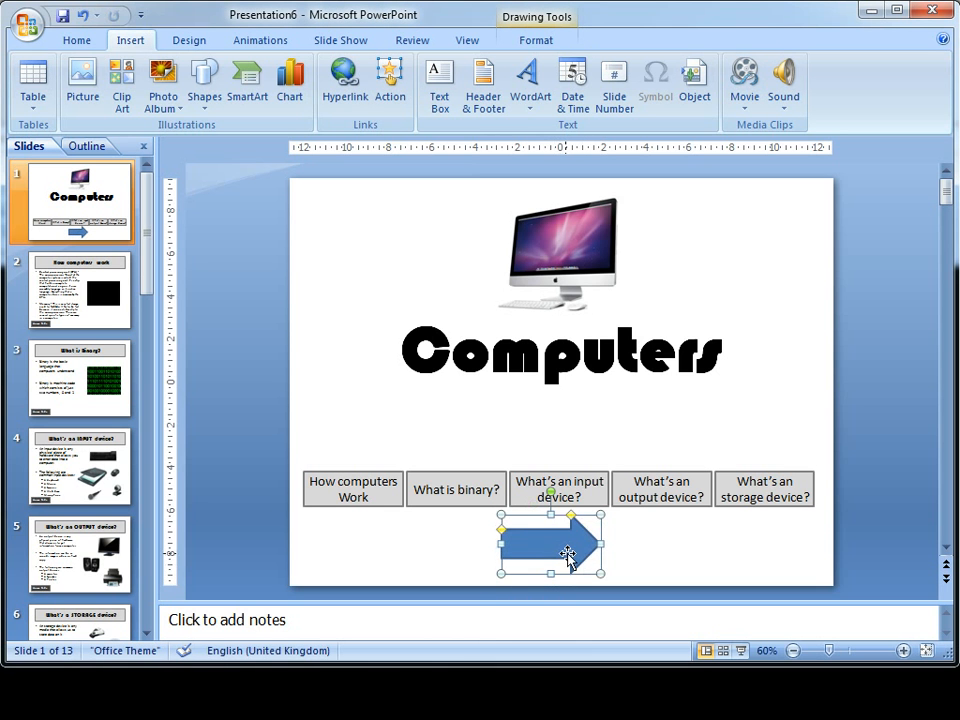
right_click(551, 545)
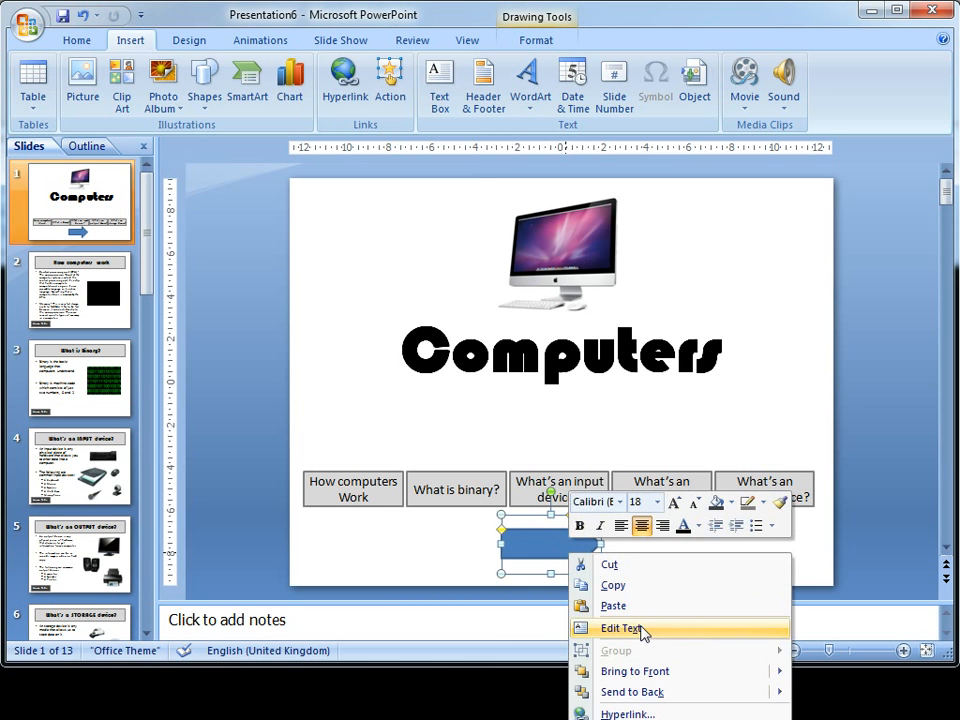
click(621, 628)
text(Take the QUIZ)
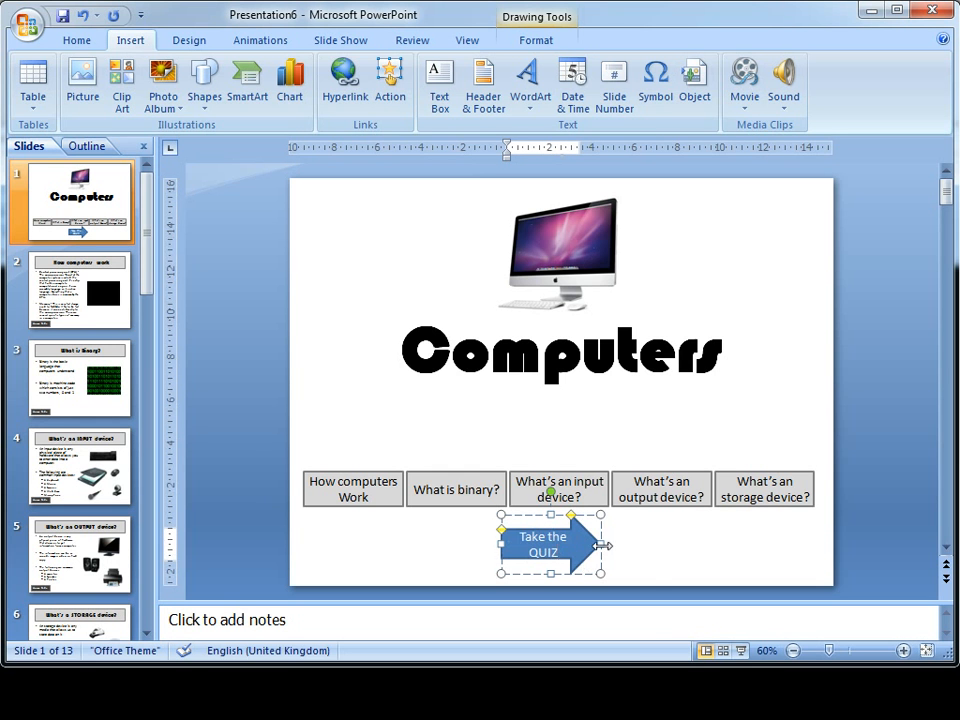
drag(603, 544, 678, 544)
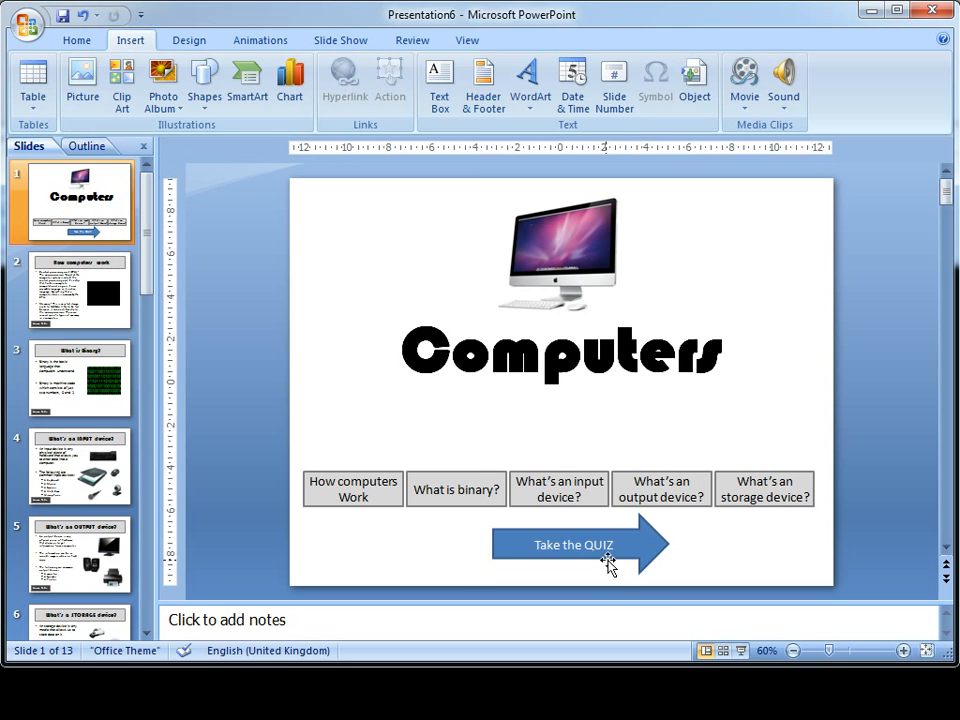
Fill the Take the QUIZ arrow with a custom pink colour and bold its text
click(573, 544)
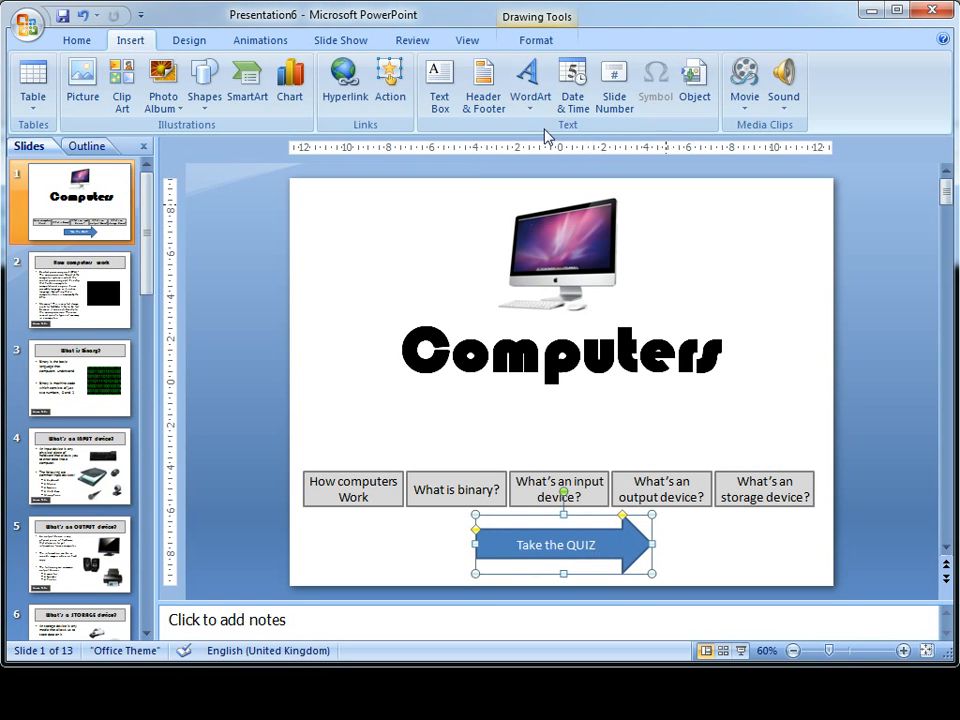
click(536, 40)
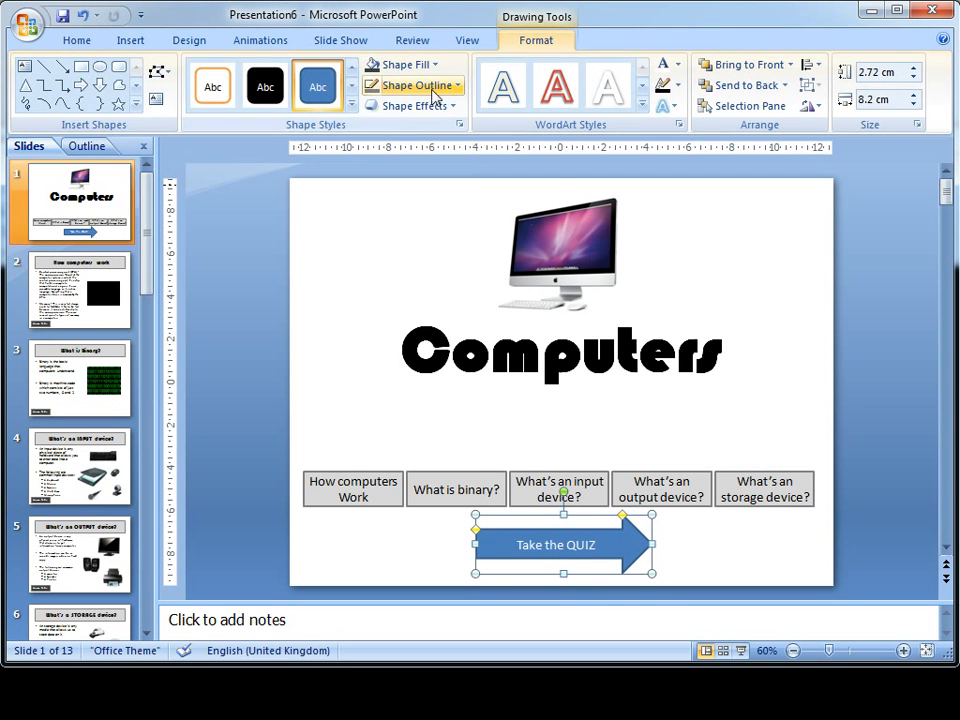
mouse_move(405, 64)
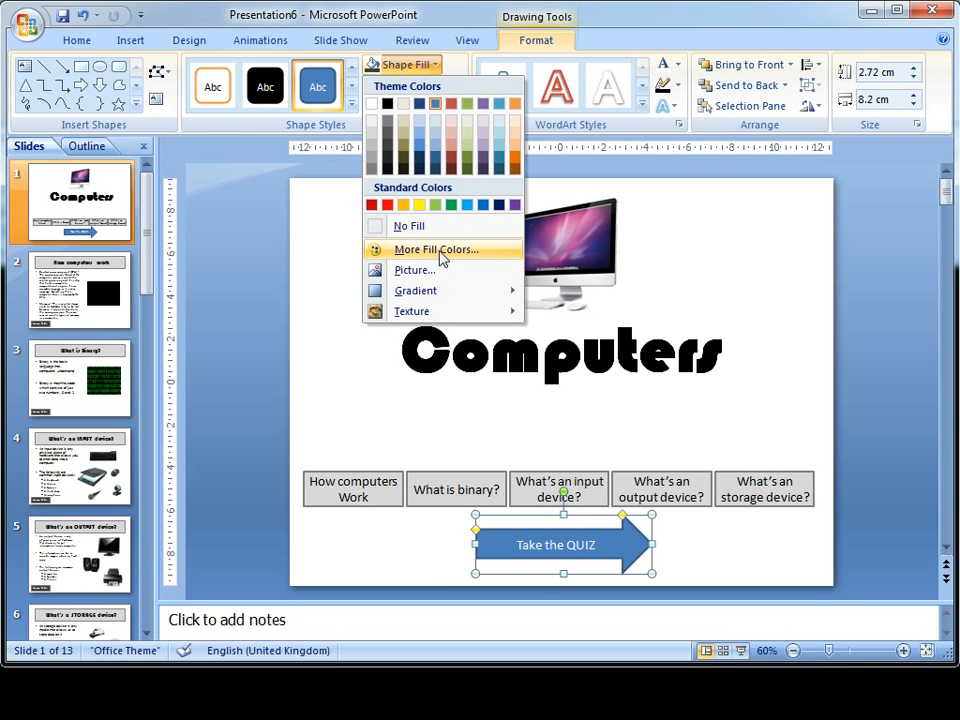
click(434, 249)
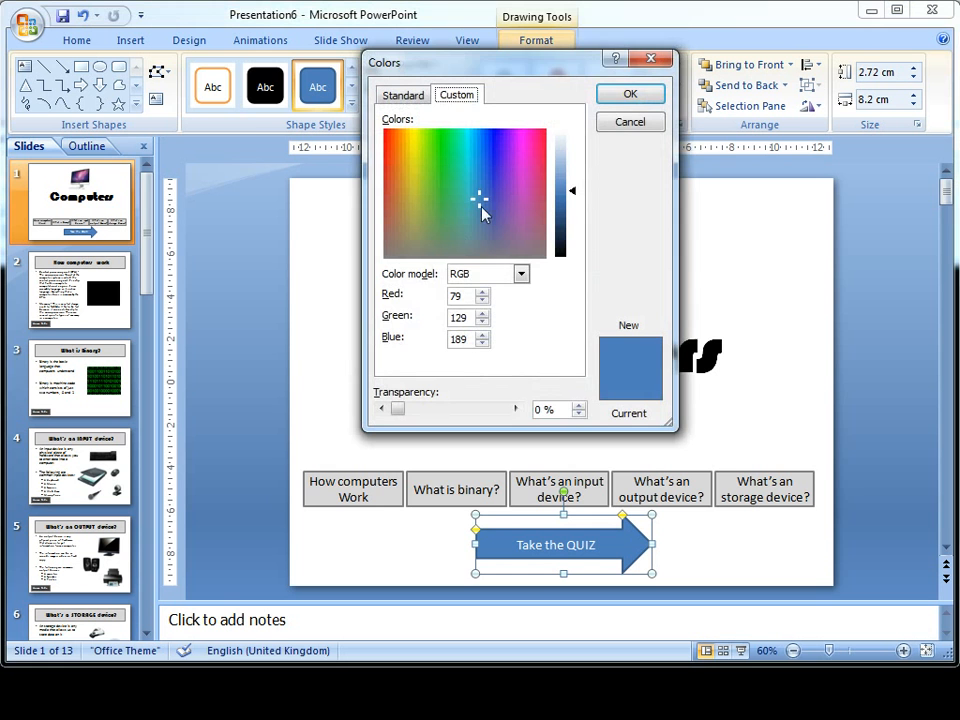
click(630, 93)
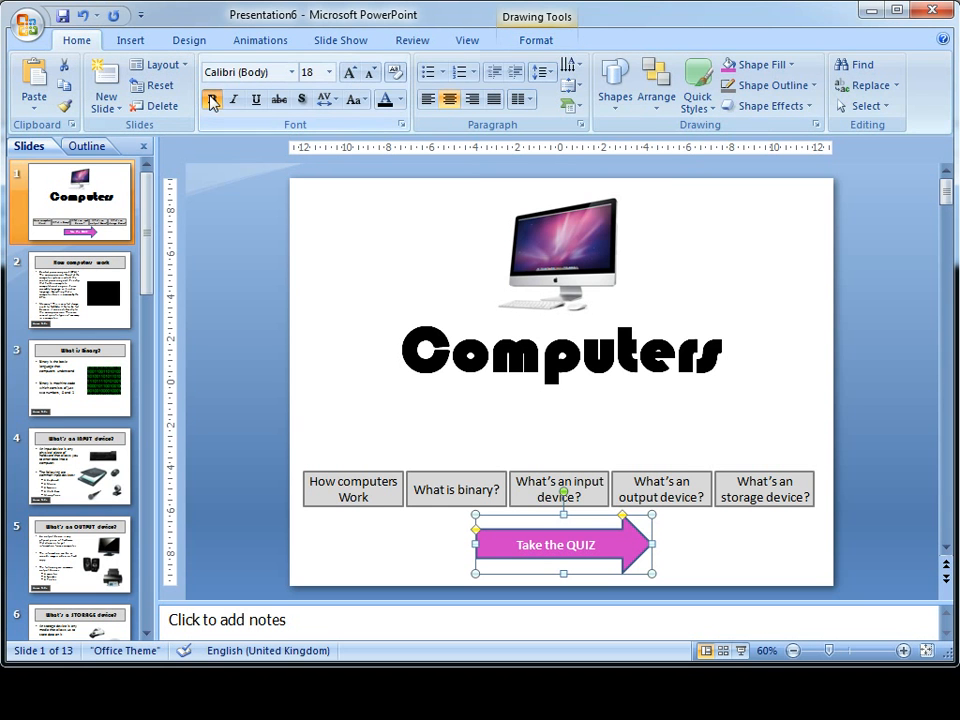
click(872, 370)
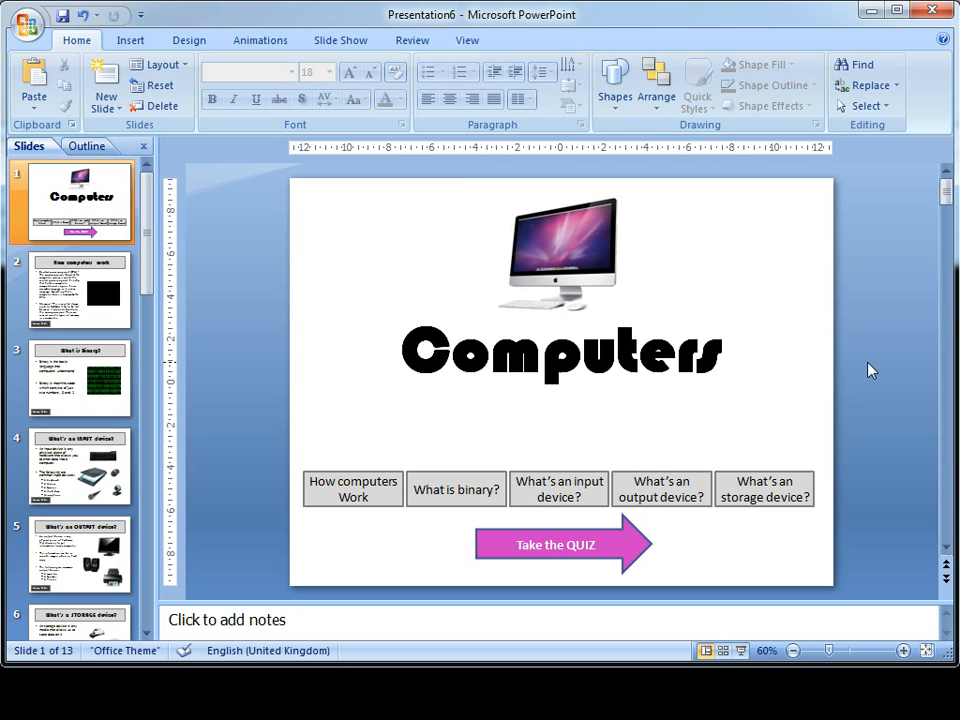
mouse_move(790, 527)
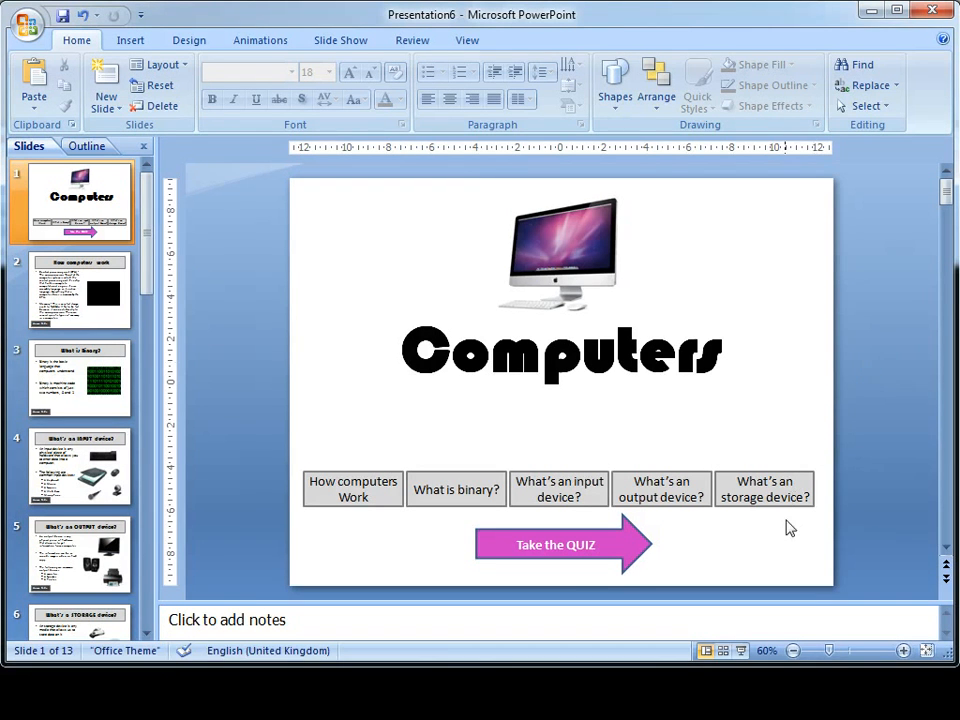
mouse_move(583, 567)
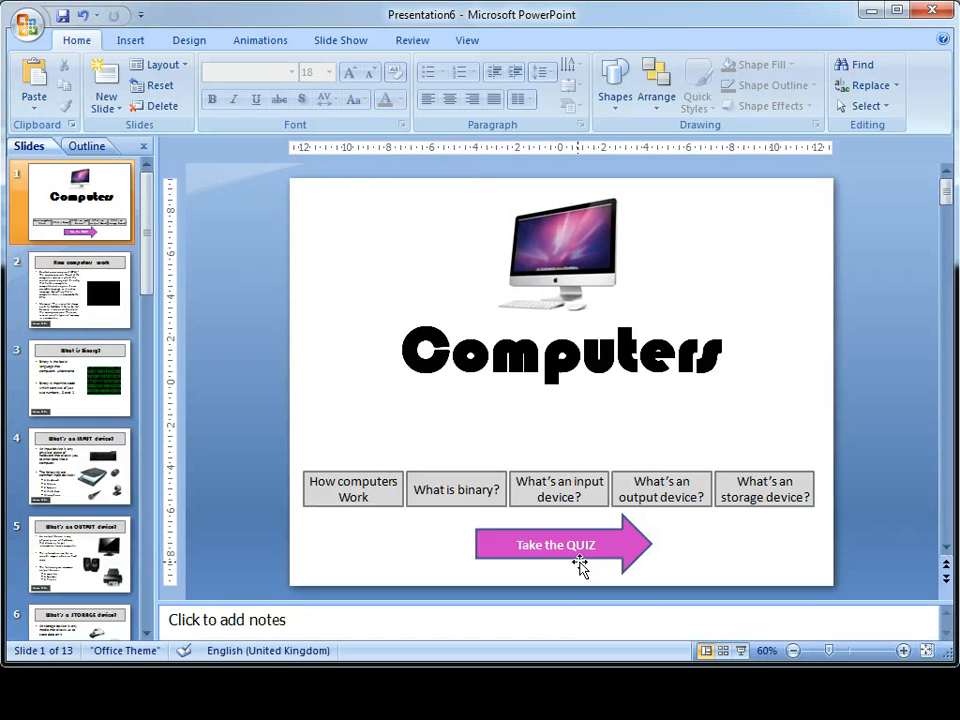
Hyperlink the pink arrow to slide 7, Quiz Question 1
drag(555, 545, 583, 570)
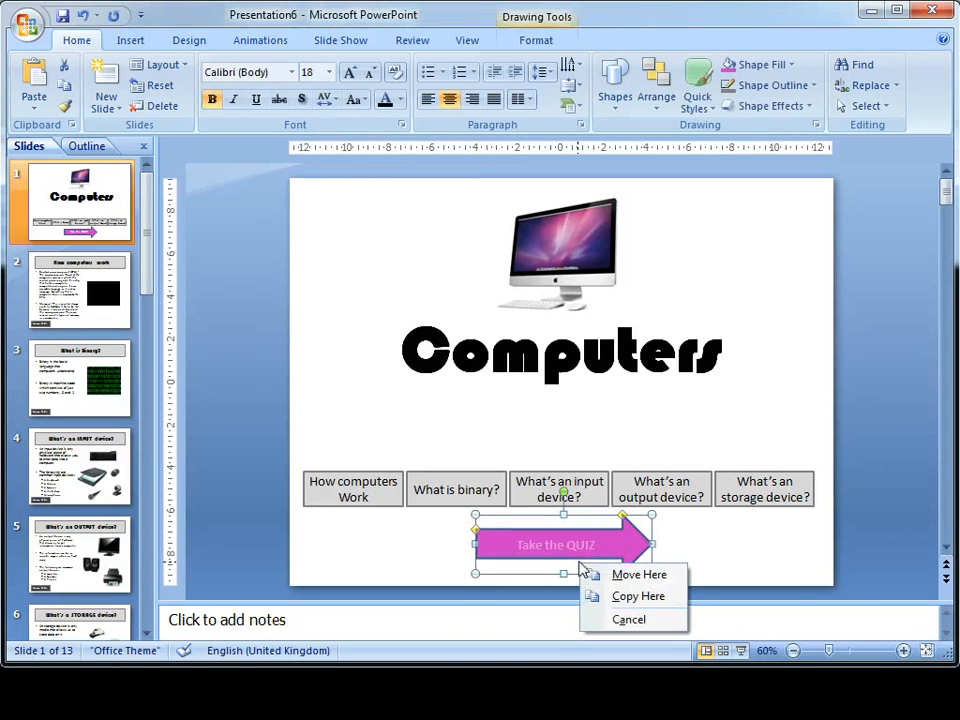
right_click(555, 545)
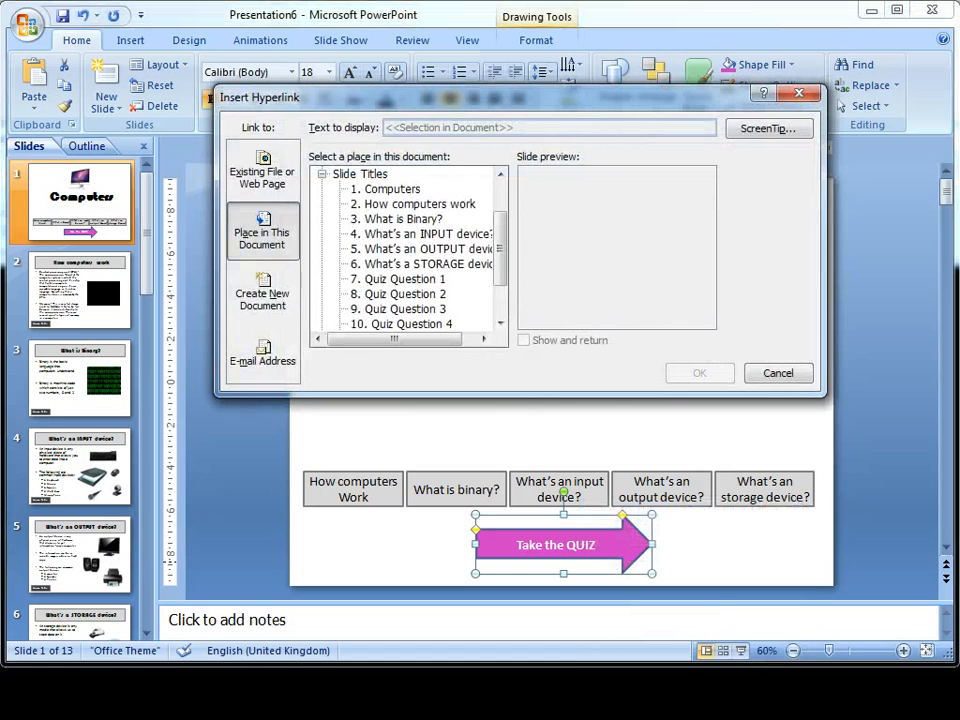
click(405, 278)
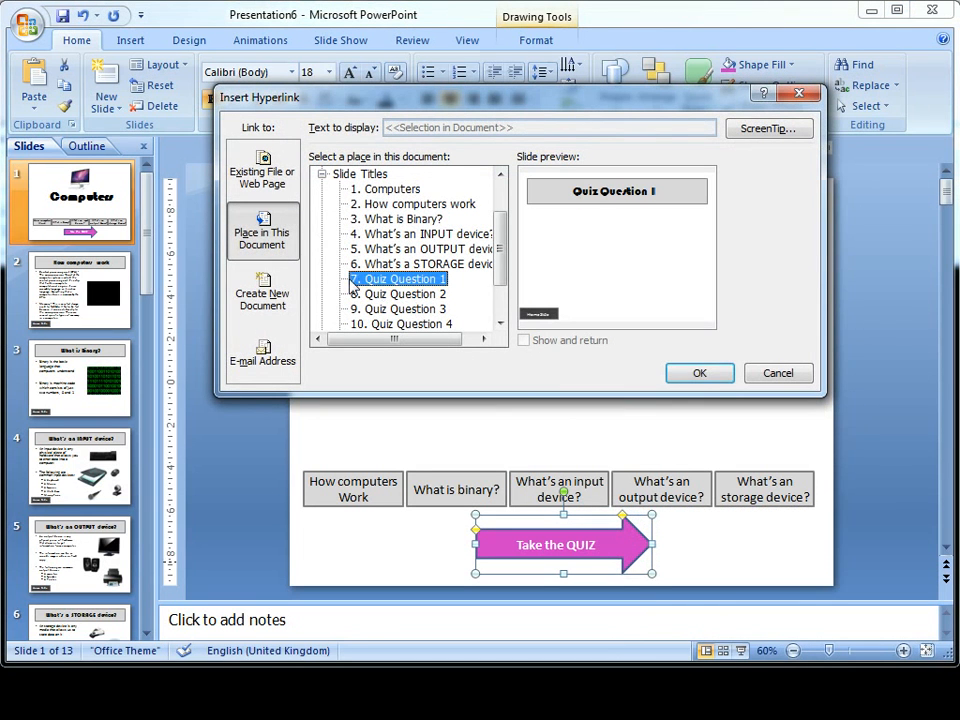
mouse_move(688, 361)
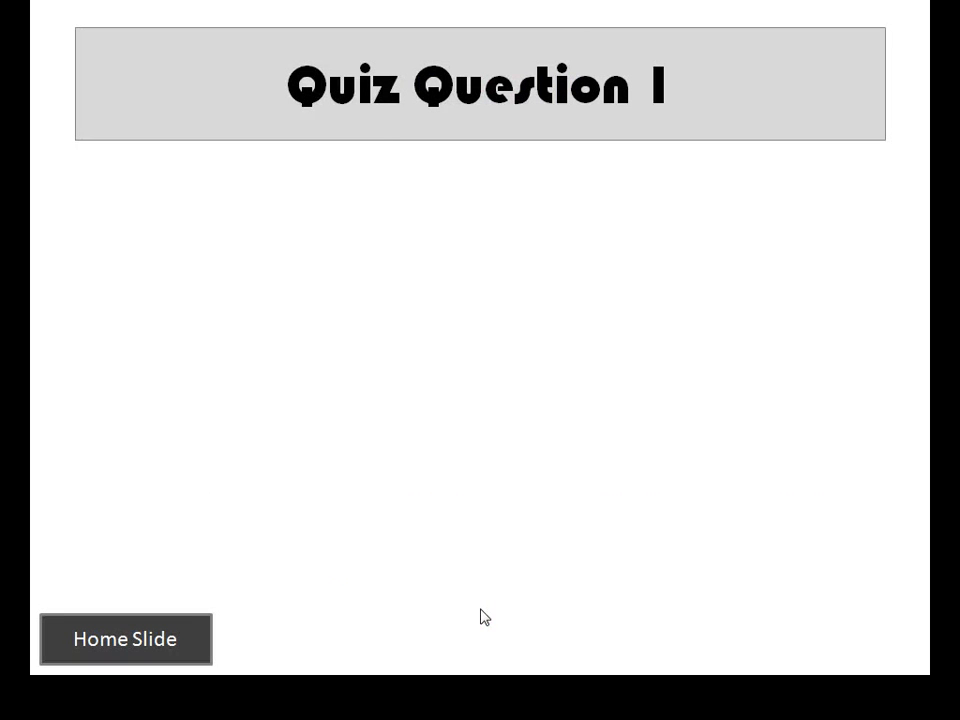
End the slide show with Esc to return to slide 7 in Normal view
key(Escape)
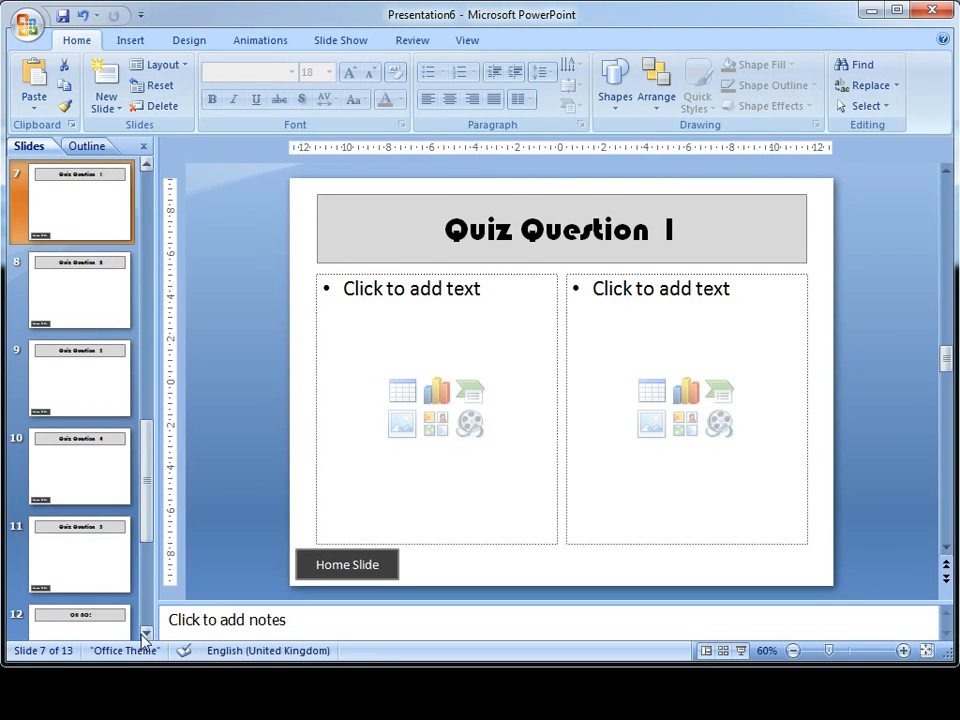
click(79, 555)
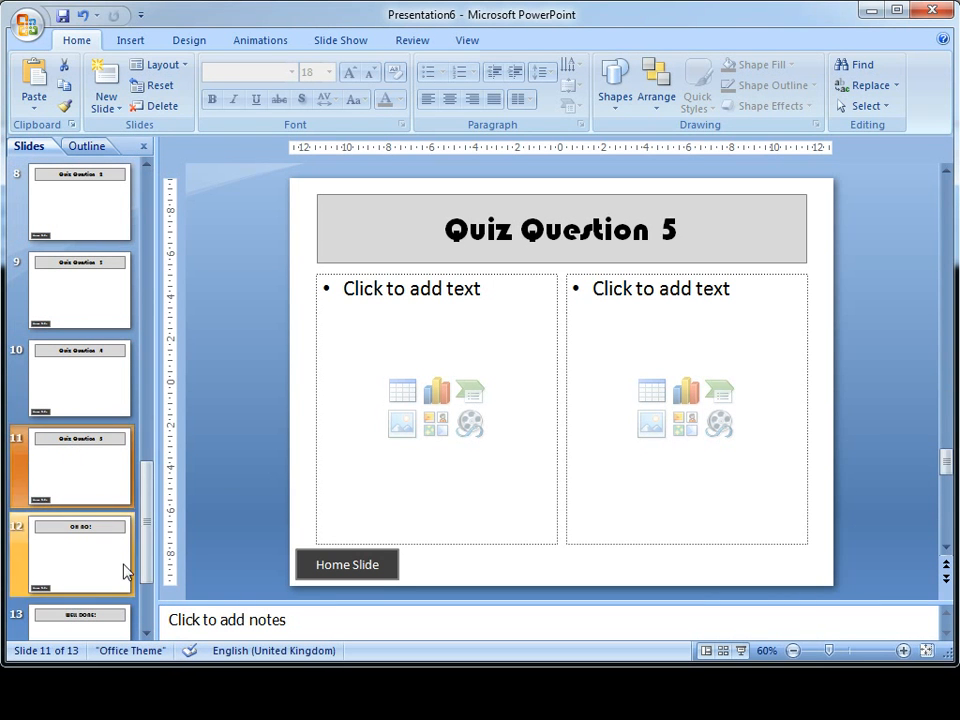
click(79, 625)
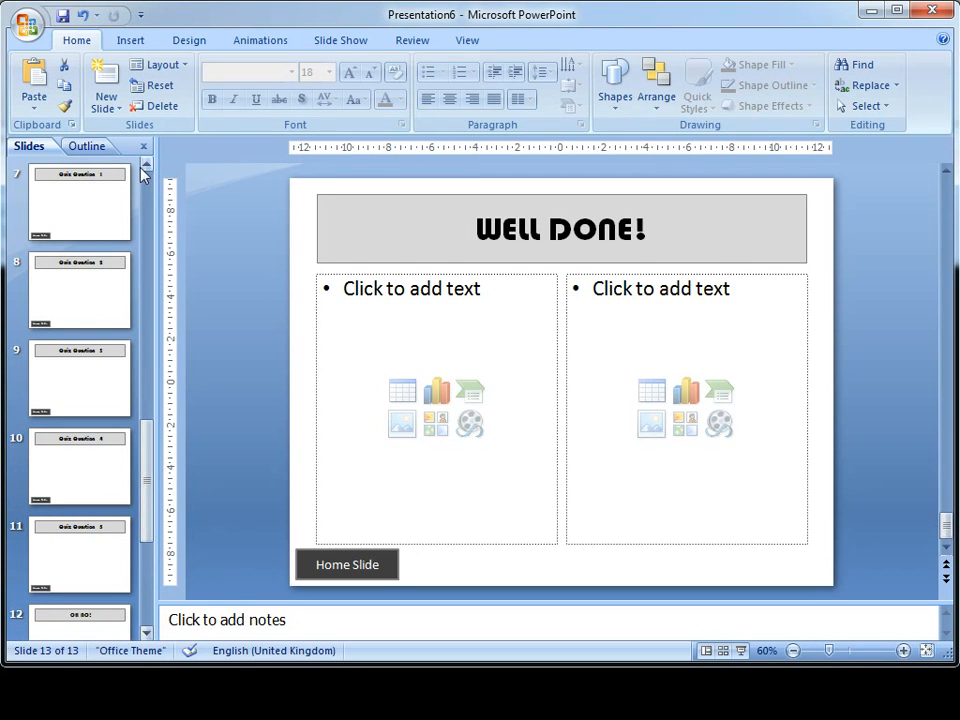
click(80, 378)
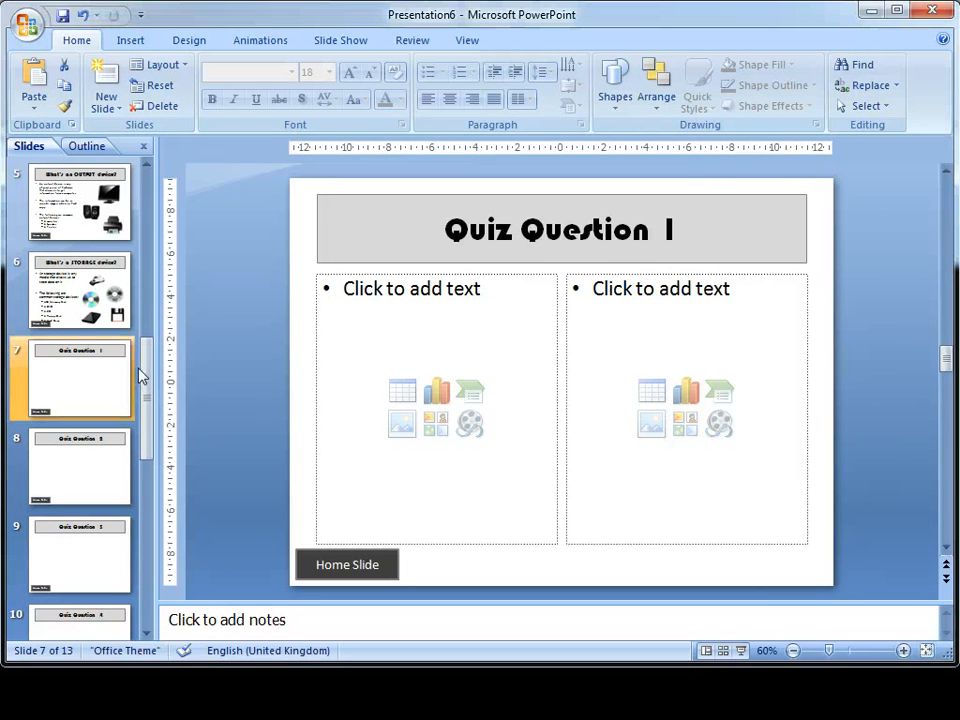
scroll(up, 3)
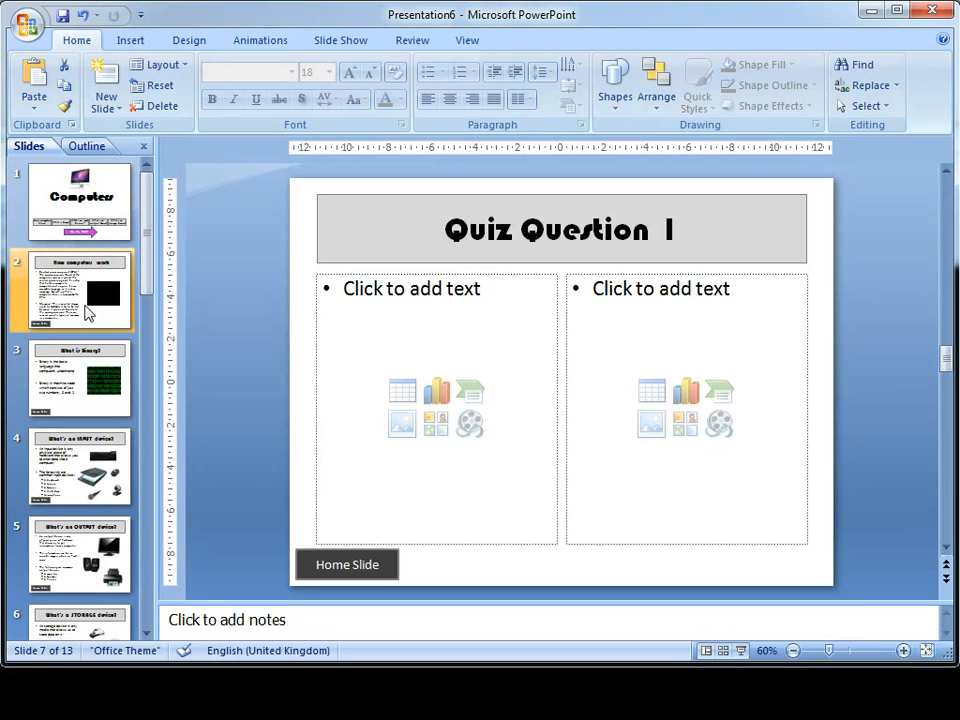
click(80, 290)
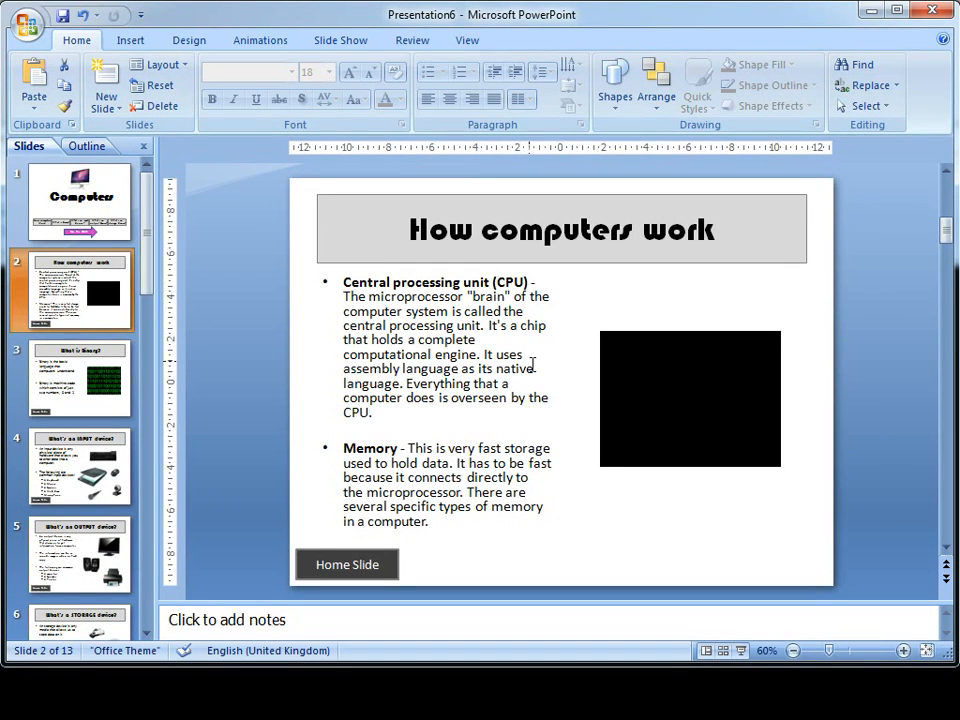
mouse_move(400, 527)
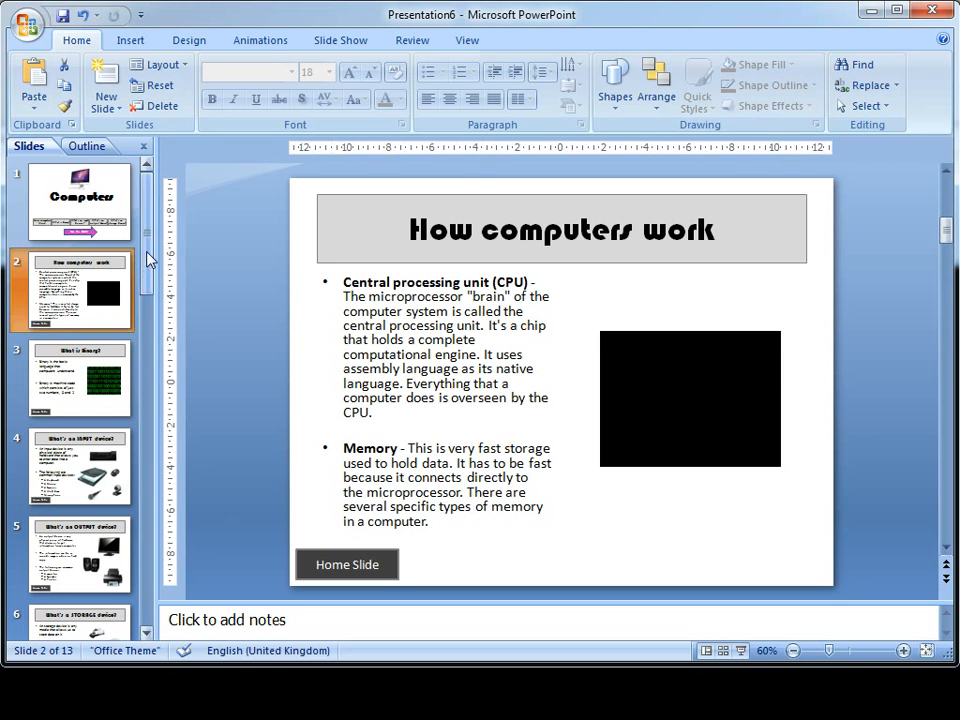
click(78, 380)
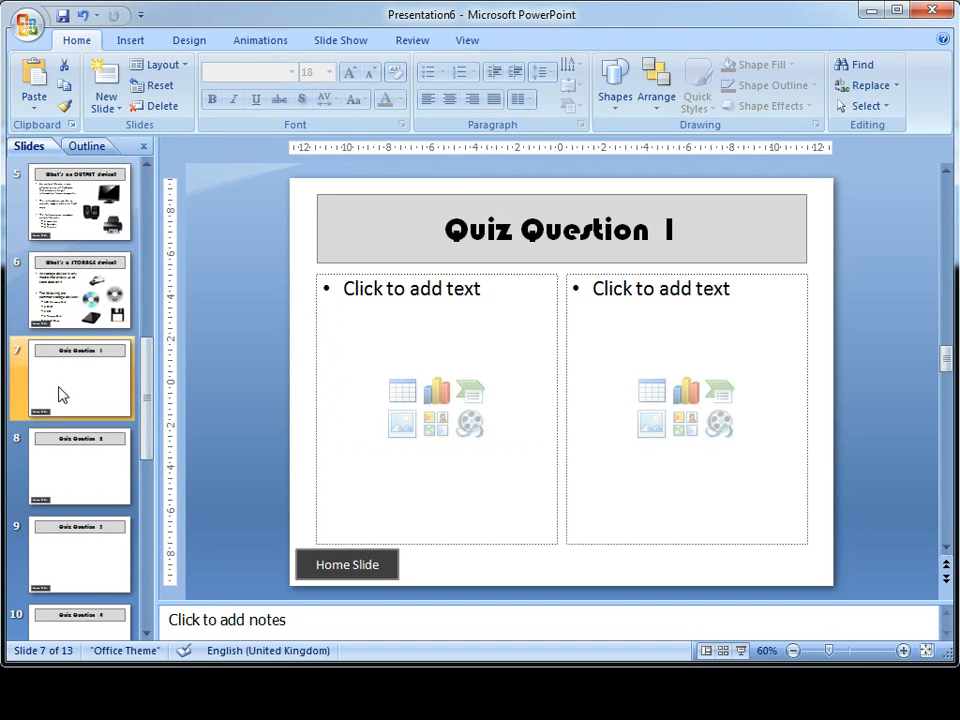
Type 'What does CPU stand for?' into the left placeholder
click(411, 288)
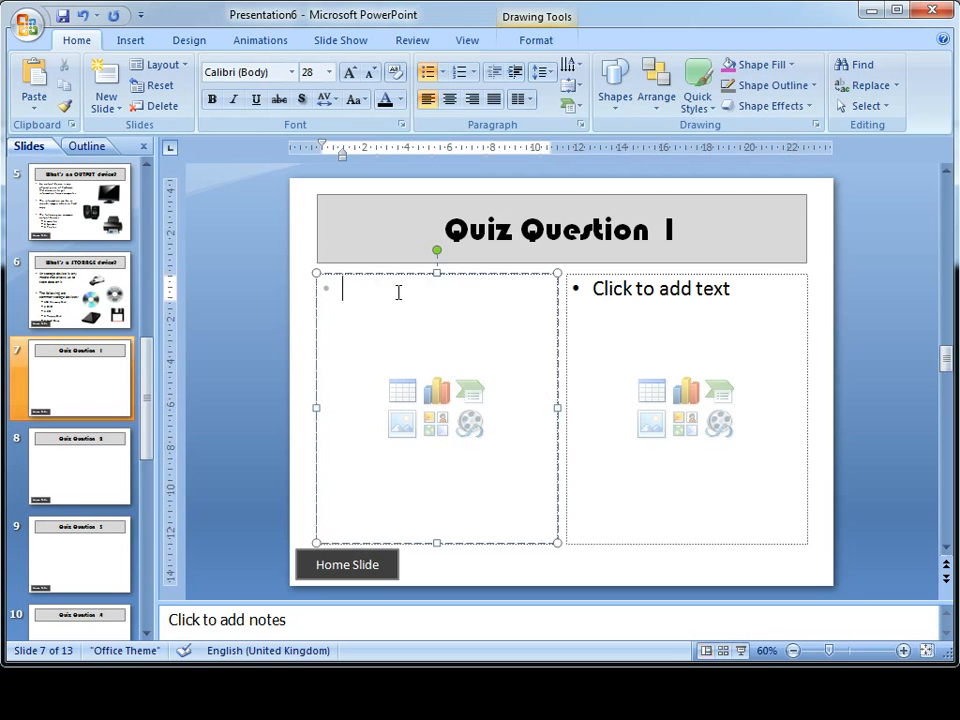
text(What does)
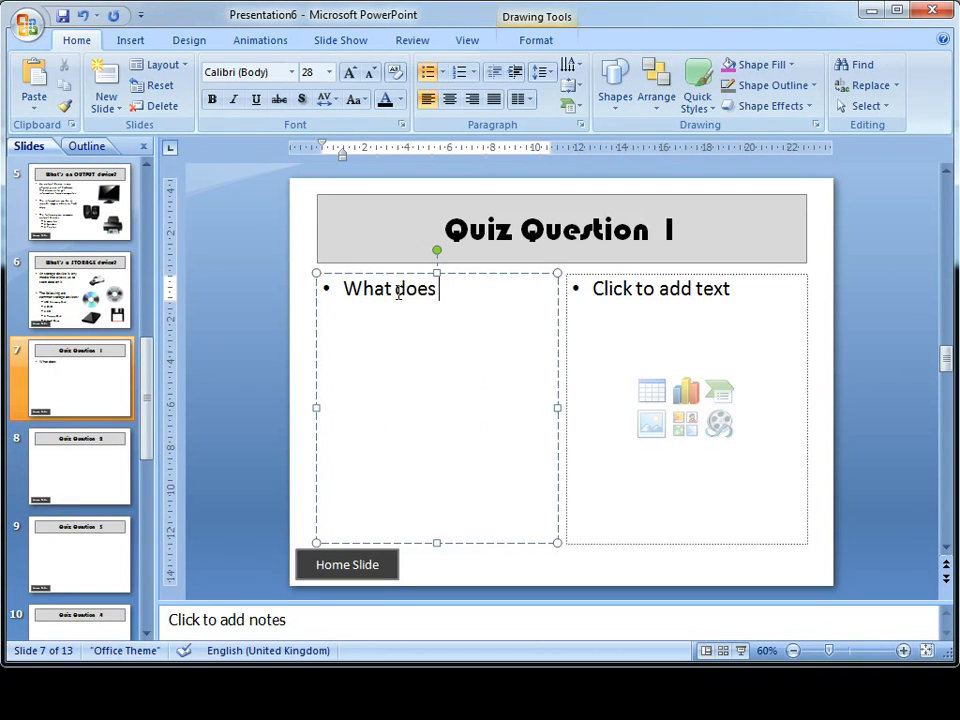
text(CPU stand fo)
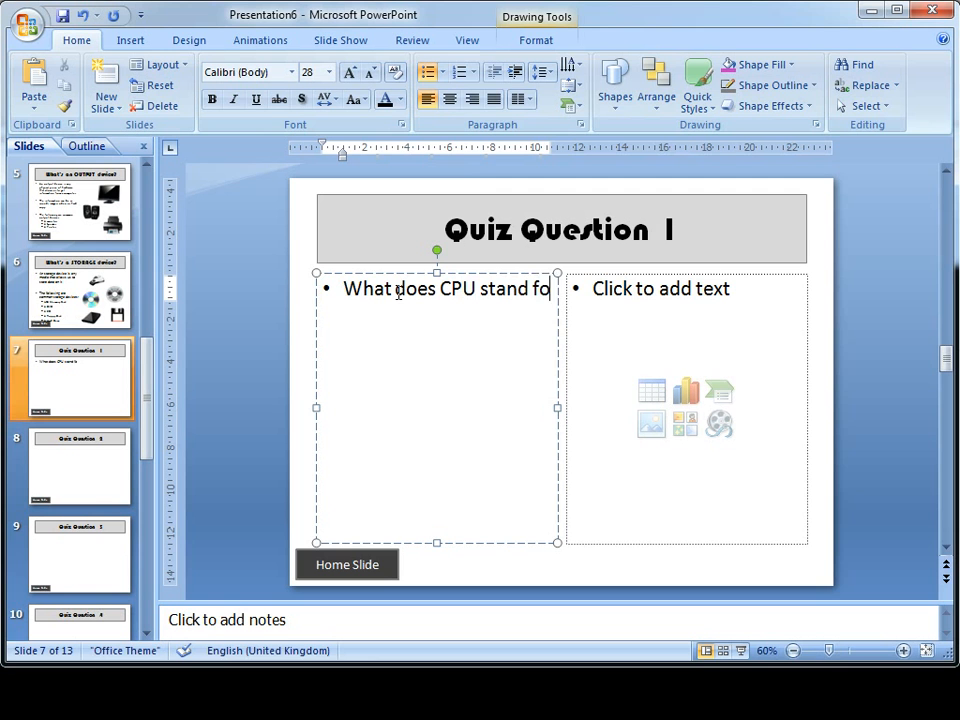
text(r?)
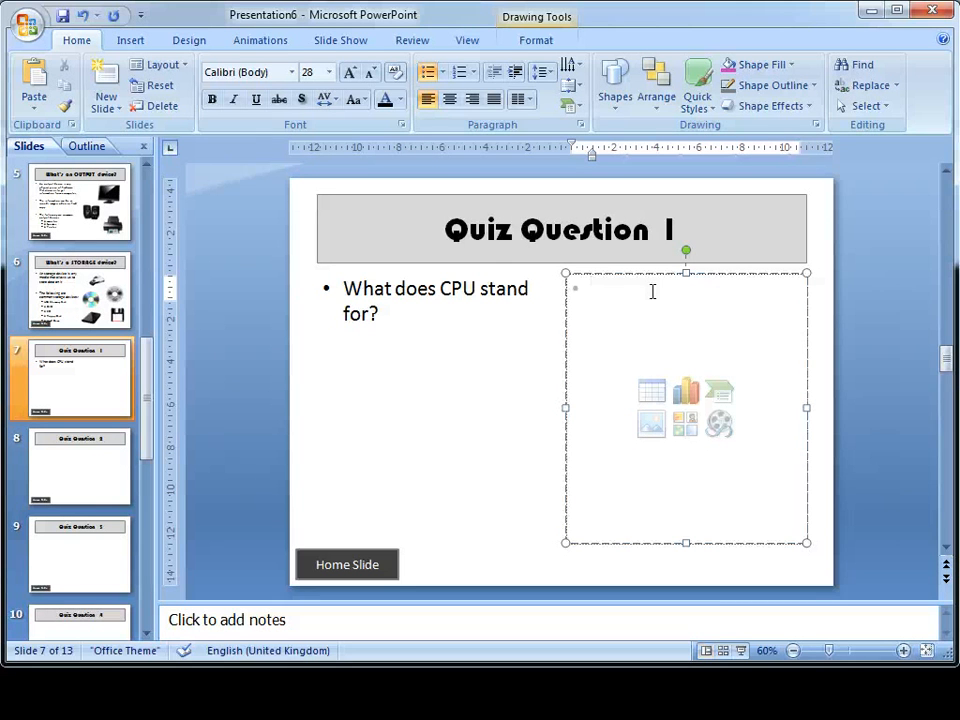
Enter the answers, from Central Processing Unit to Computer Processing Unit, and select them
text(Central Pr)
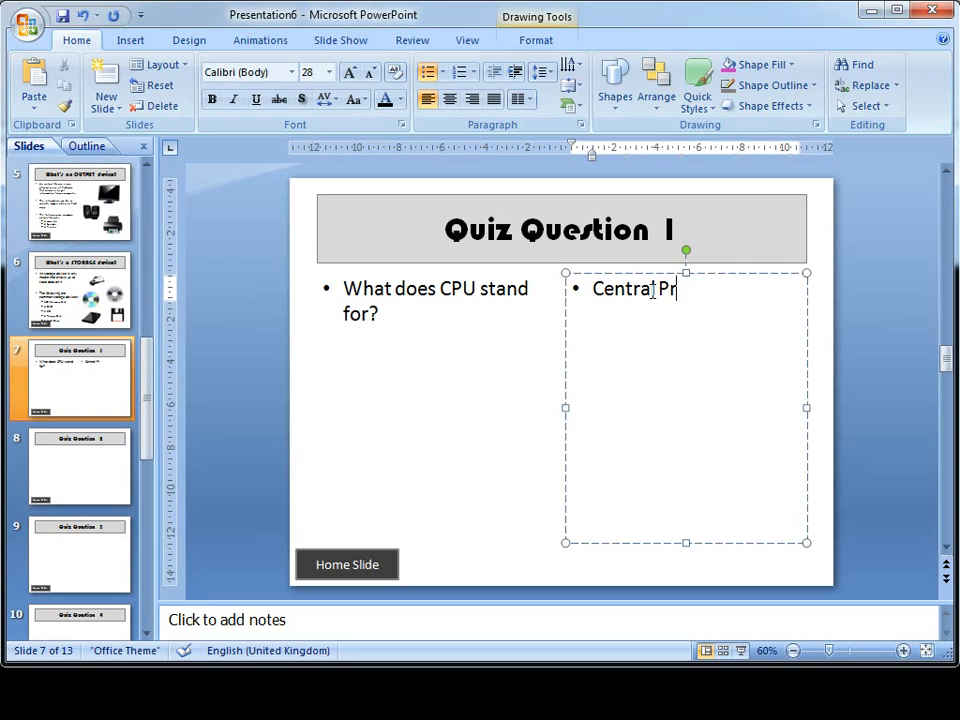
text(ocessing Unit)
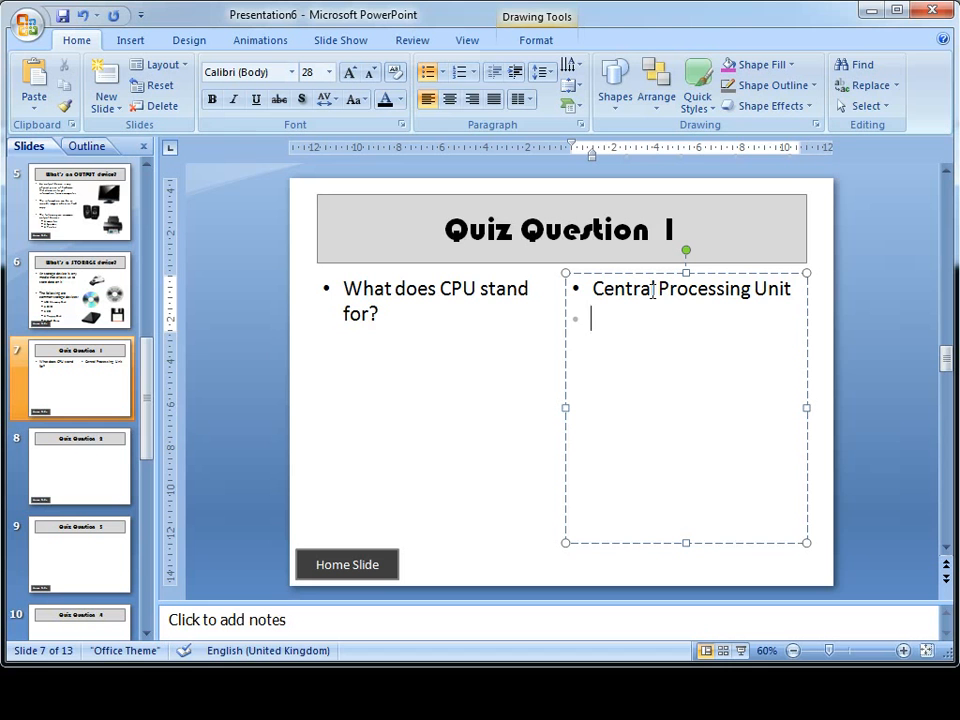
text(C)
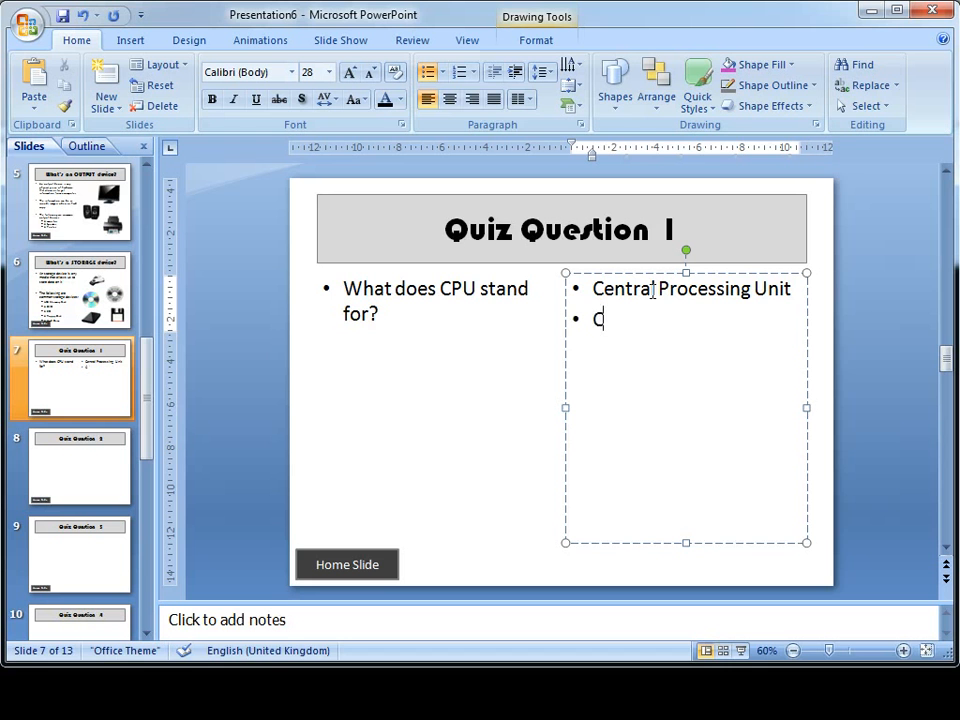
text(an)
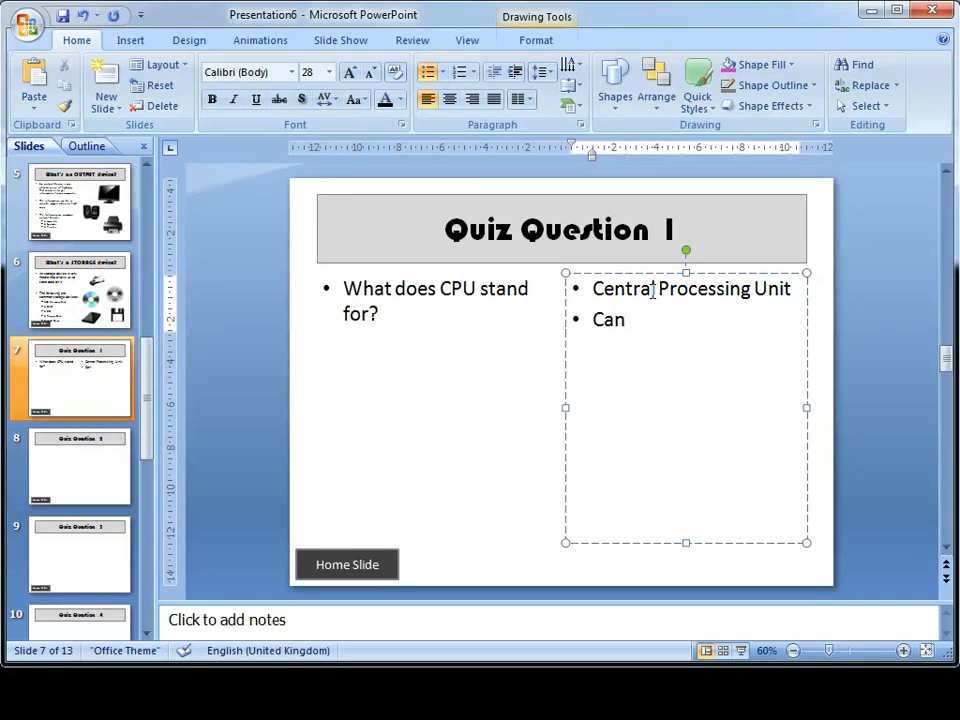
text(Put)
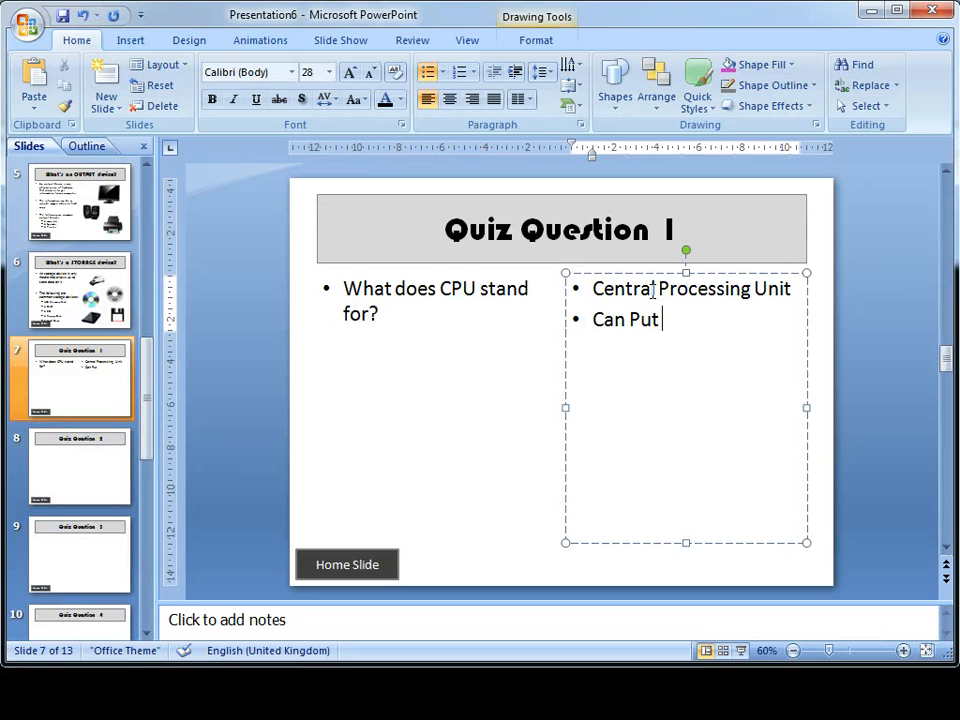
text(Units)
text(Computer Processing Unit)
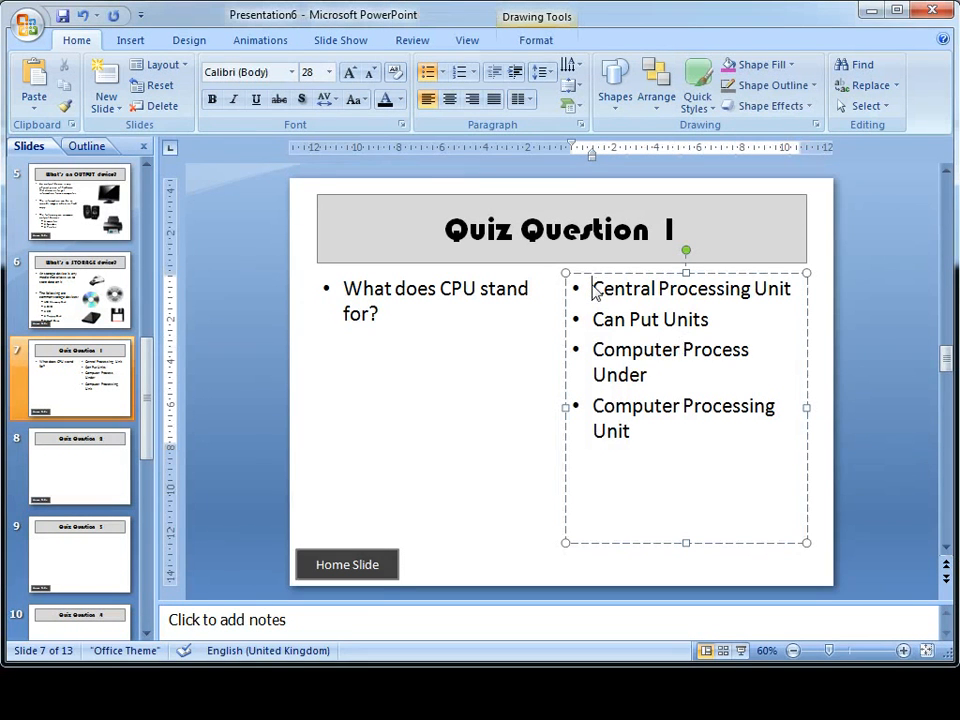
click(633, 431)
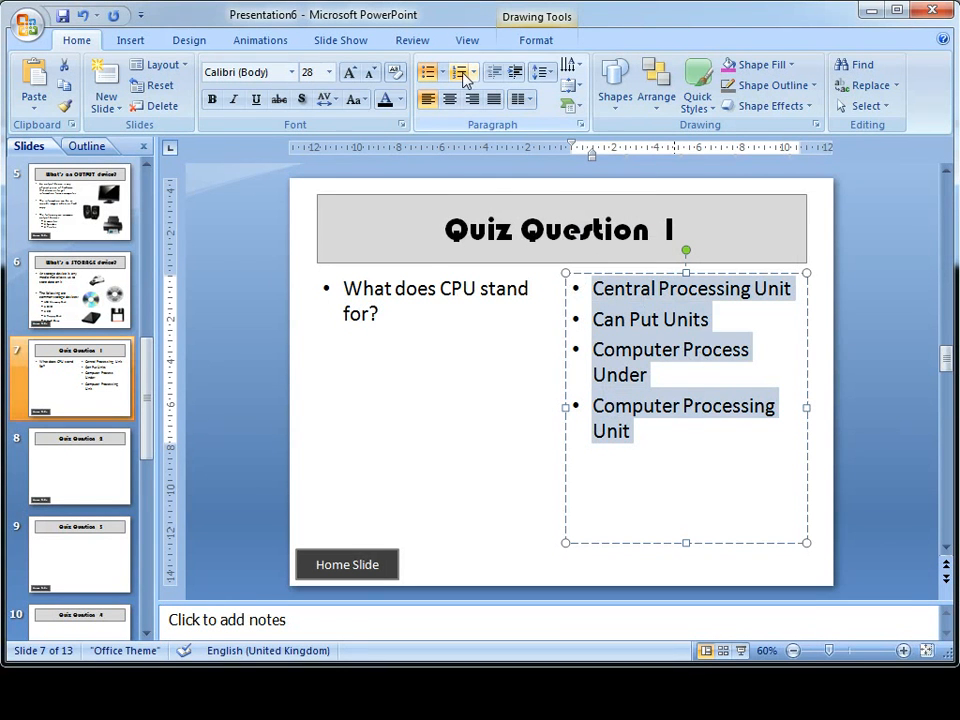
Apply Home tab Numbering to the four selected CPU answer lines
click(461, 71)
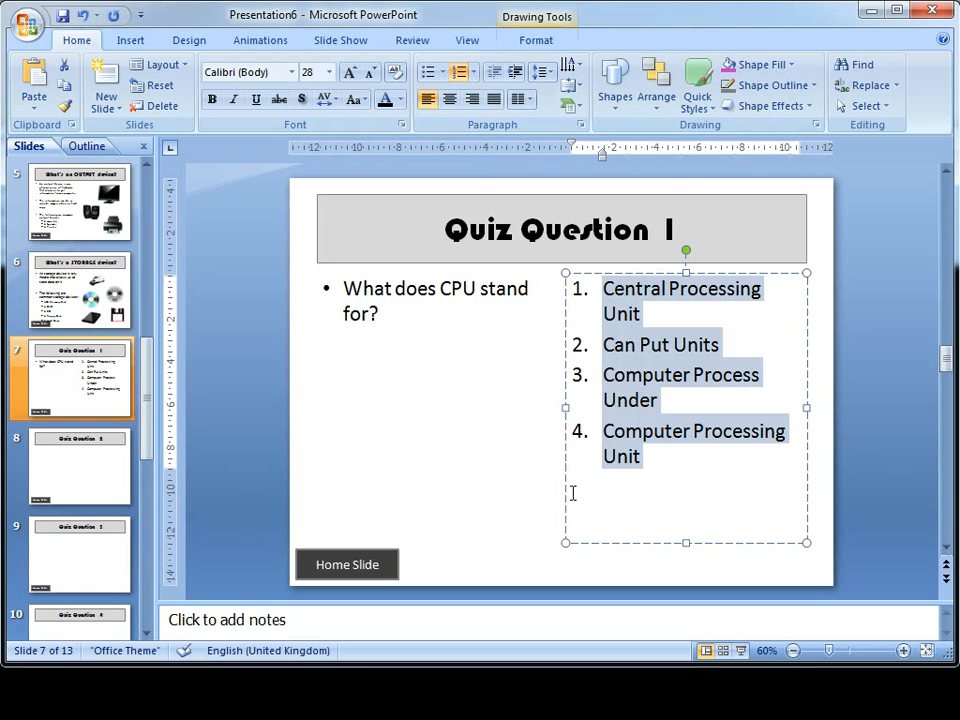
mouse_move(405, 493)
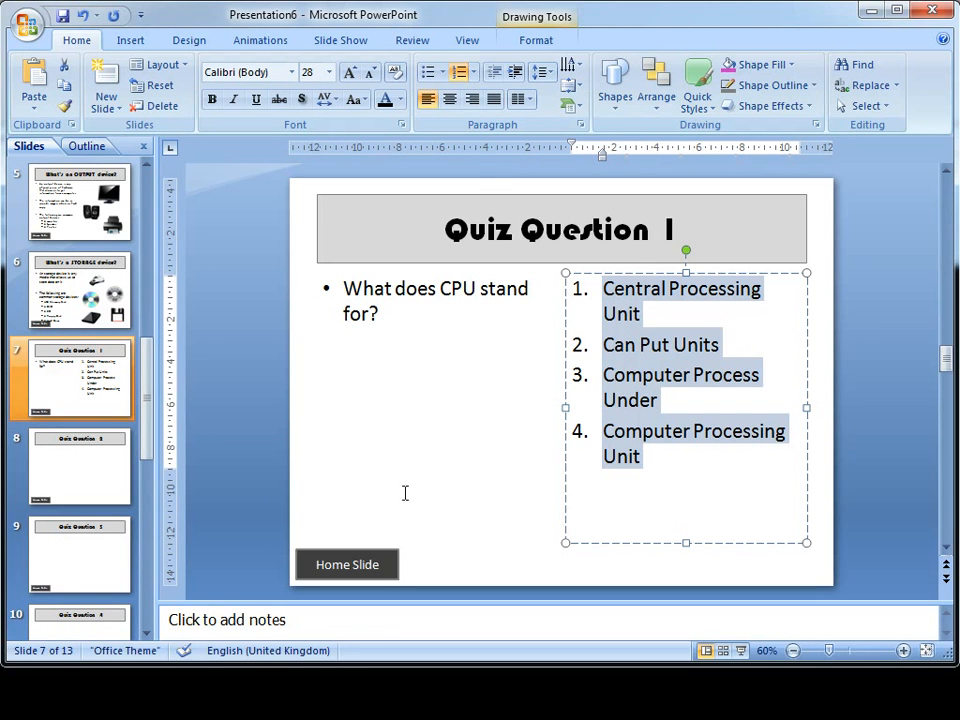